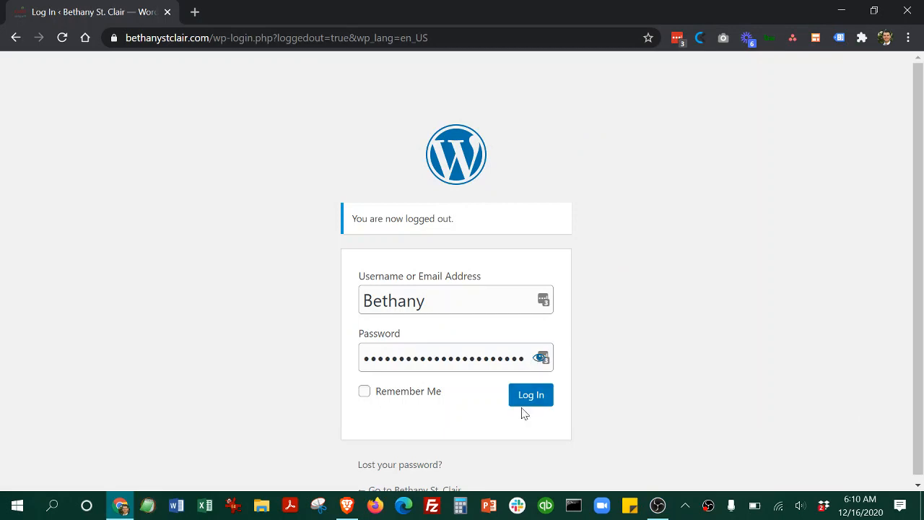
Submit the pre-filled login credentials to open the WordPress admin dashboard.
left_click(530, 395)
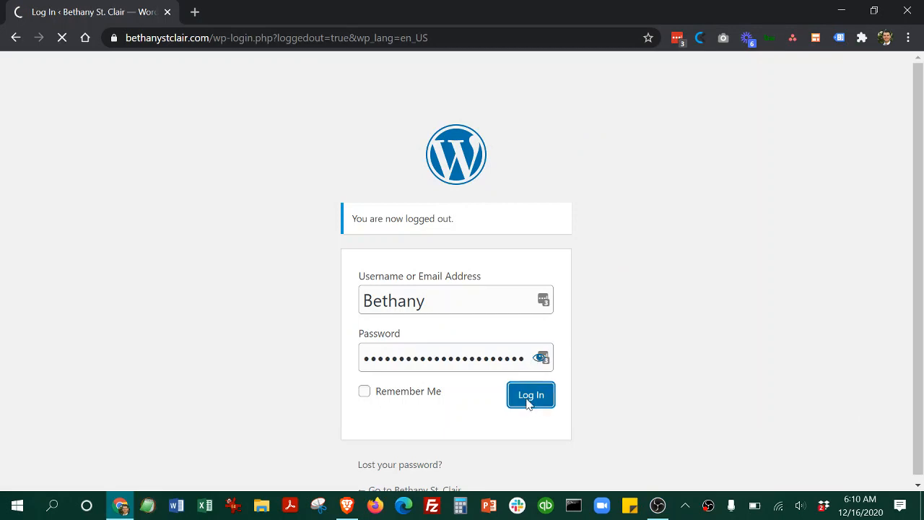
left_click(530, 395)
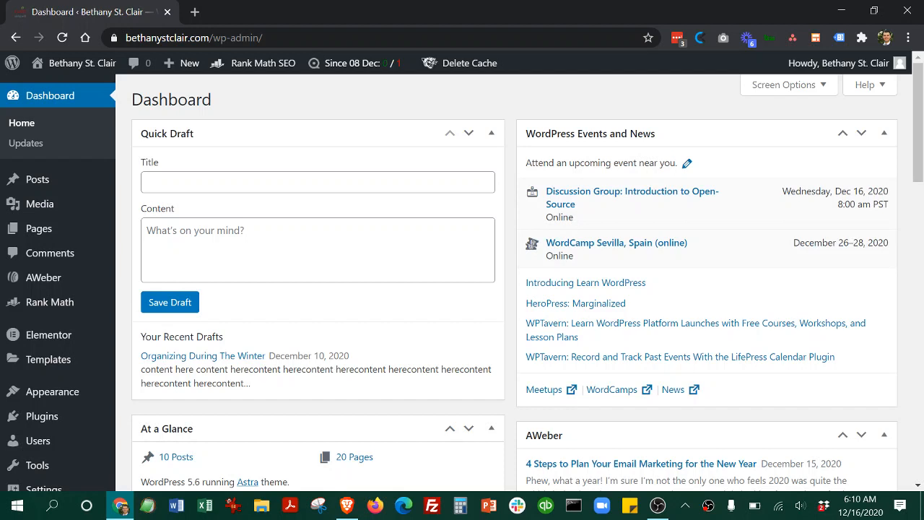
Save a Quick Draft titled 'Title Here' with repeated placeholder content text.
type("T")
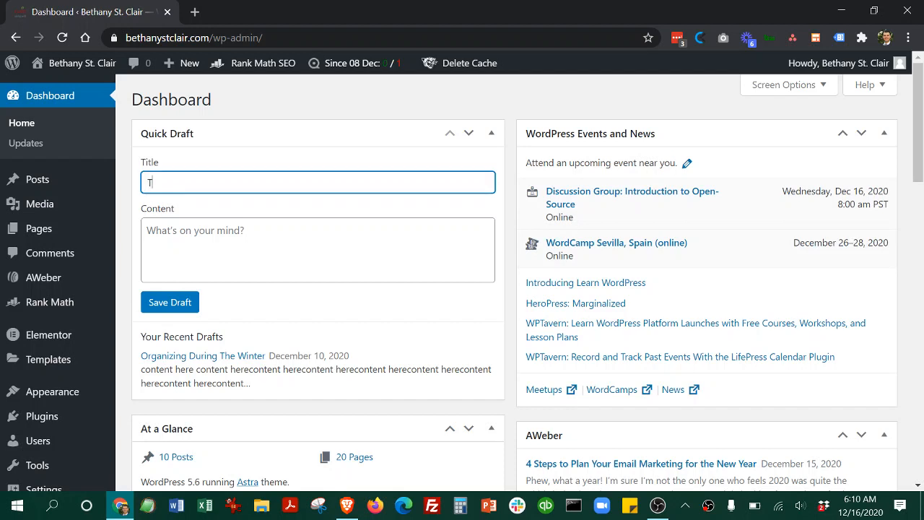
left_click(318, 249)
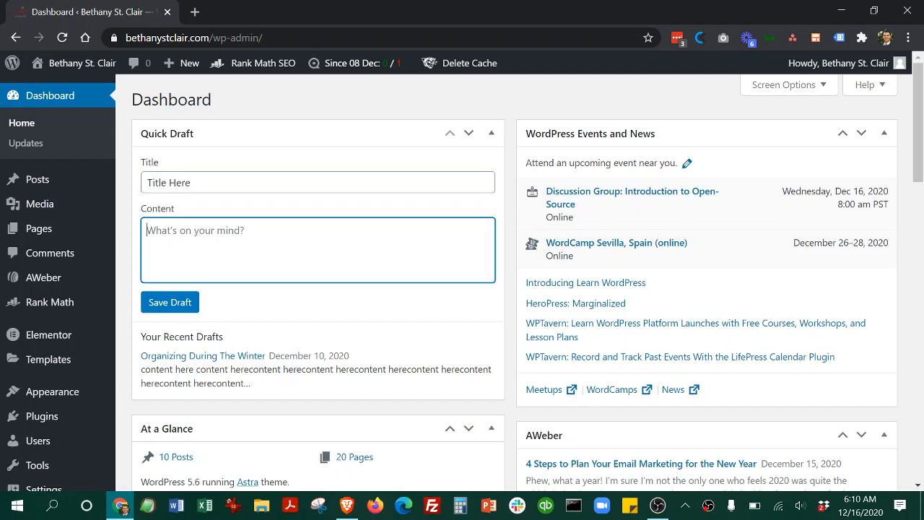
type("content yo")
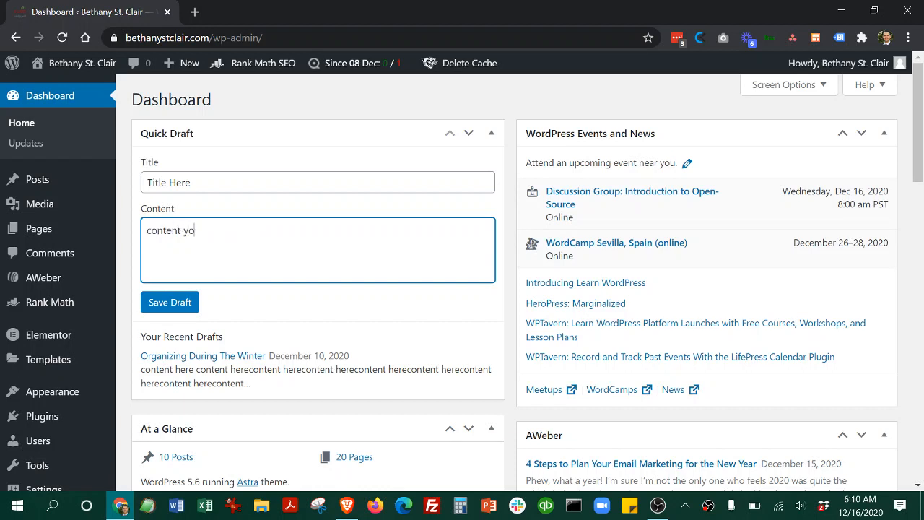
double_click(176, 229)
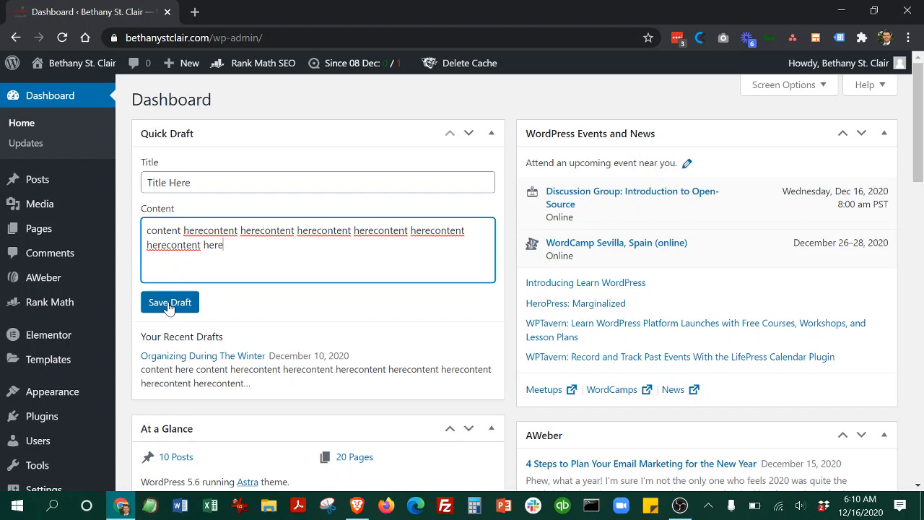
left_click(169, 302)
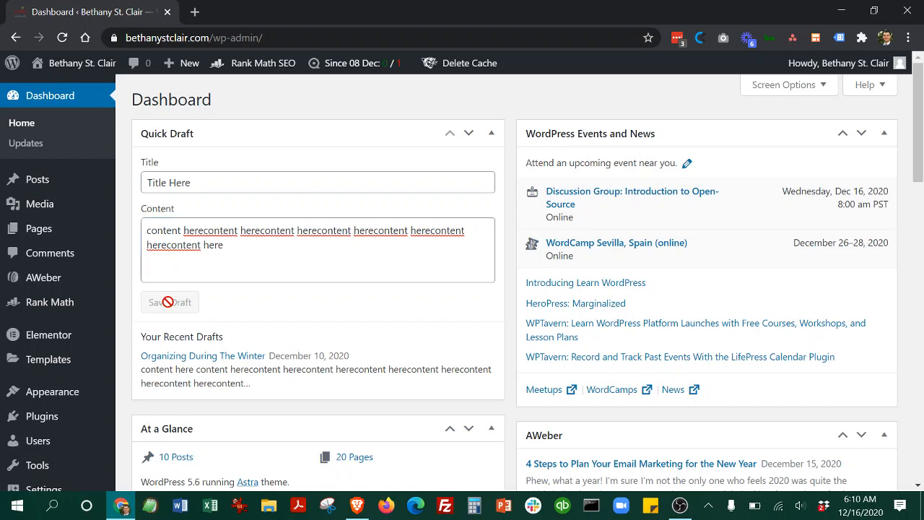
left_click(170, 302)
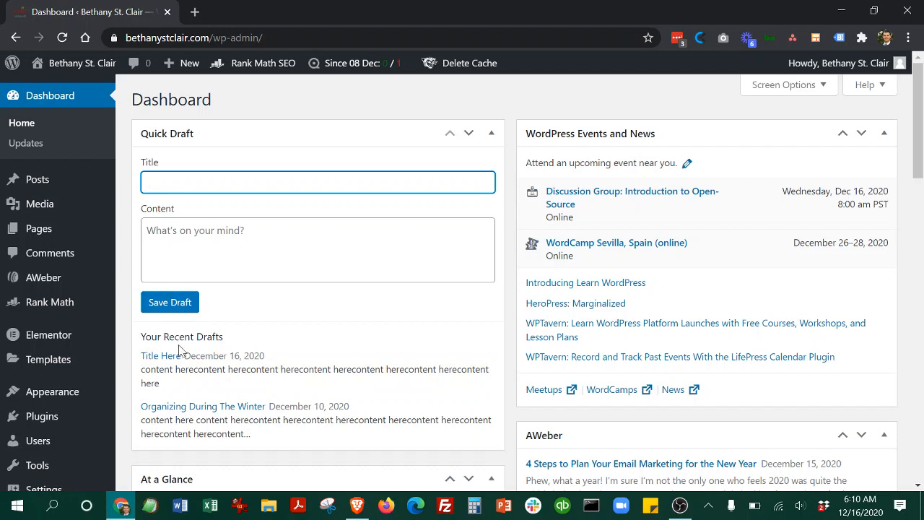
mouse_move(184, 359)
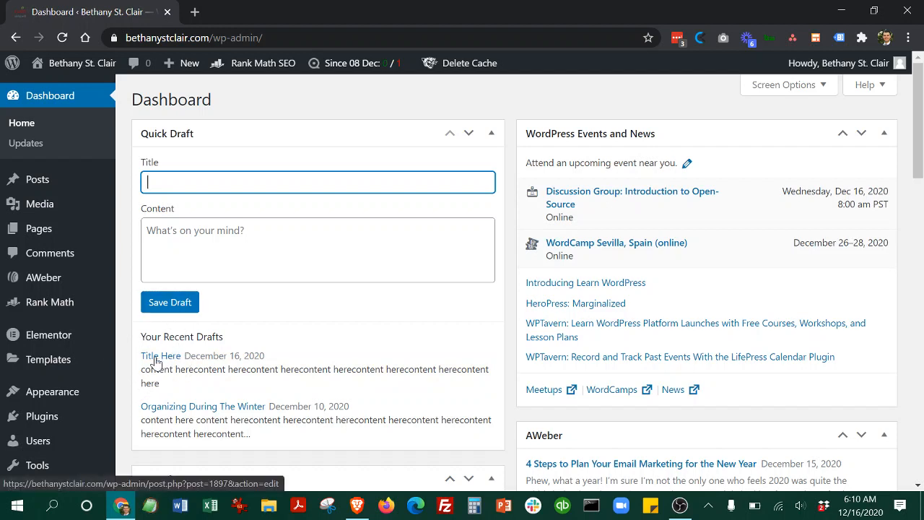
Open the 'Title Here' draft in the post editor and add more placeholder paragraphs.
left_click(160, 356)
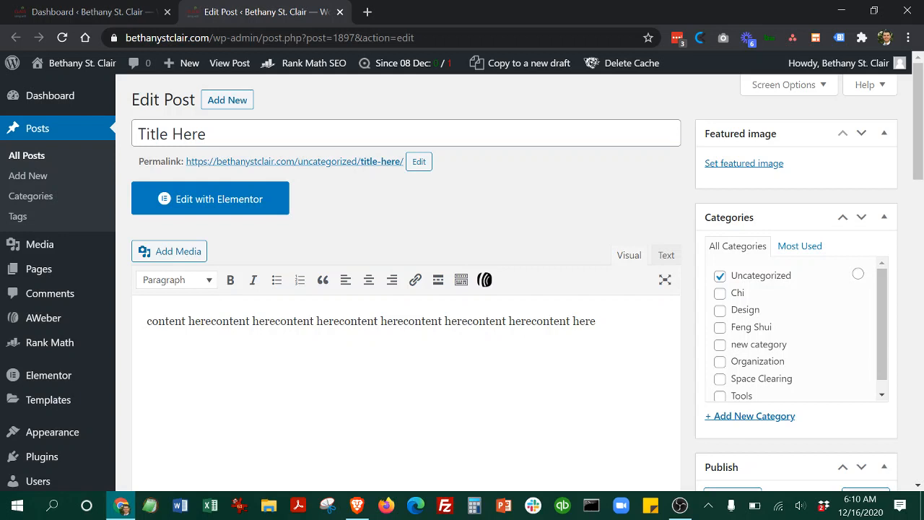
double_click(174, 134)
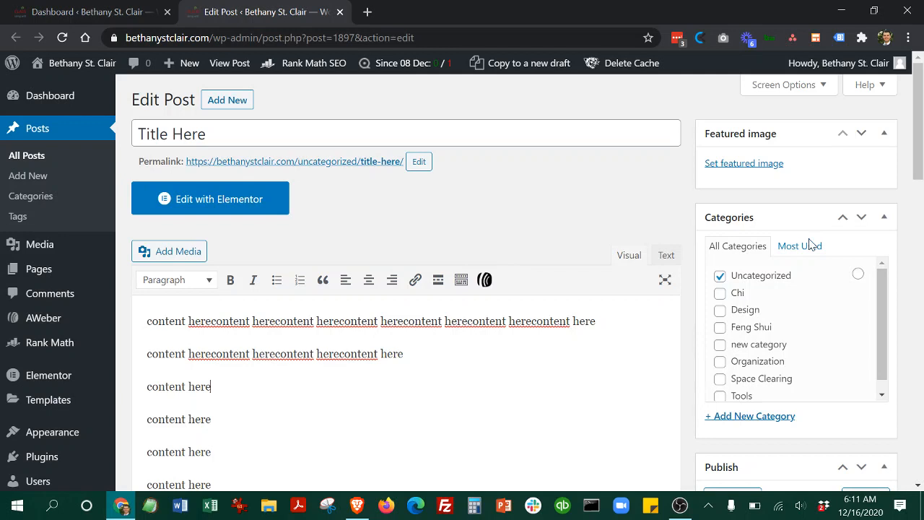
mouse_move(744, 163)
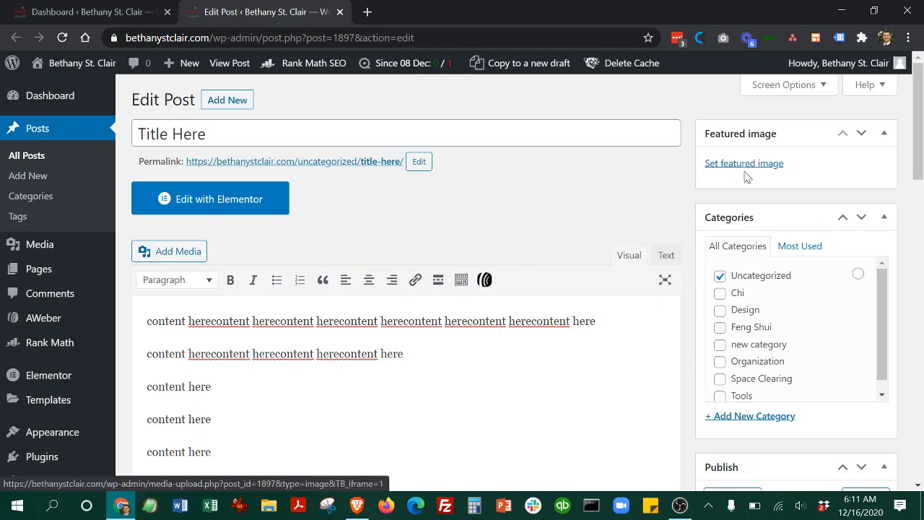
Browse Upload files, Media Library and Pixabay, then pick the snowy woodland walking photo.
left_click(744, 162)
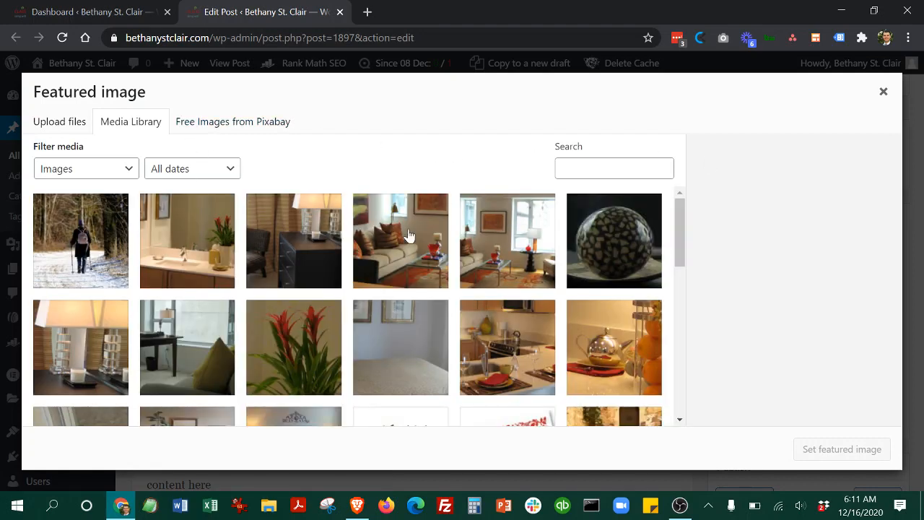
mouse_move(390, 248)
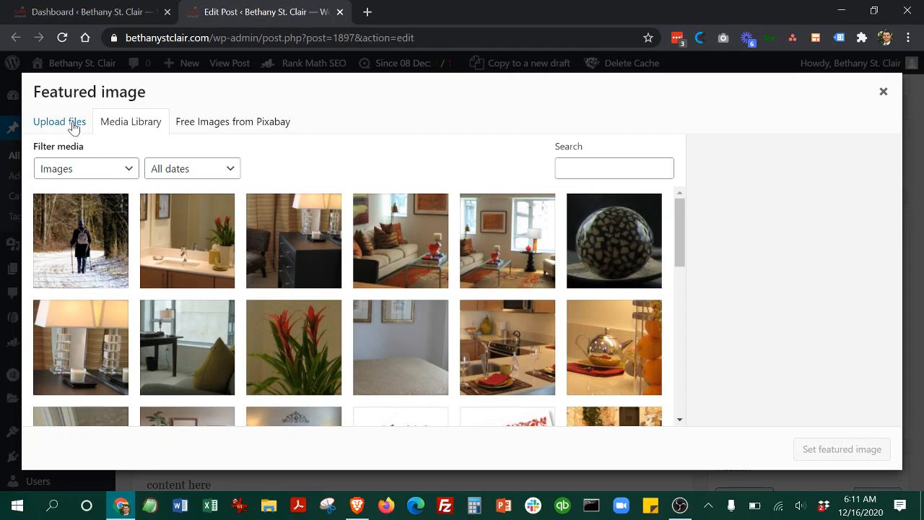
left_click(59, 122)
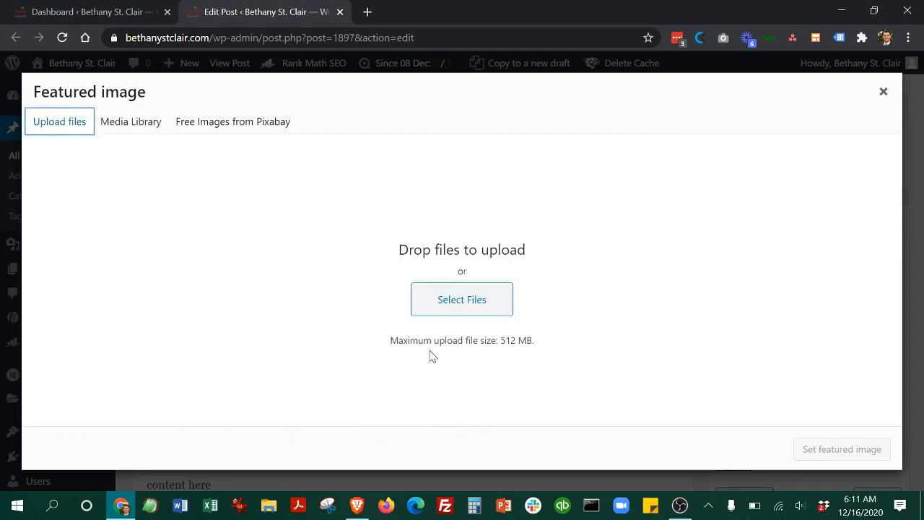
mouse_move(131, 122)
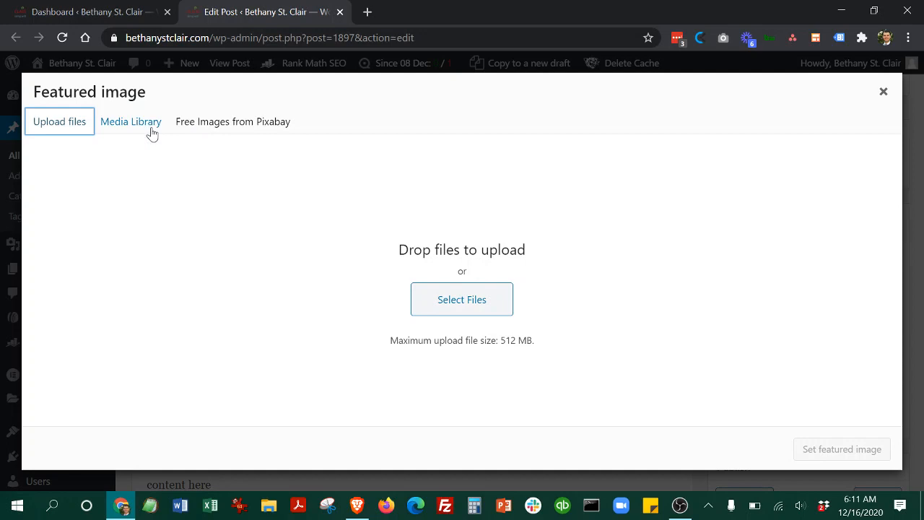
left_click(131, 121)
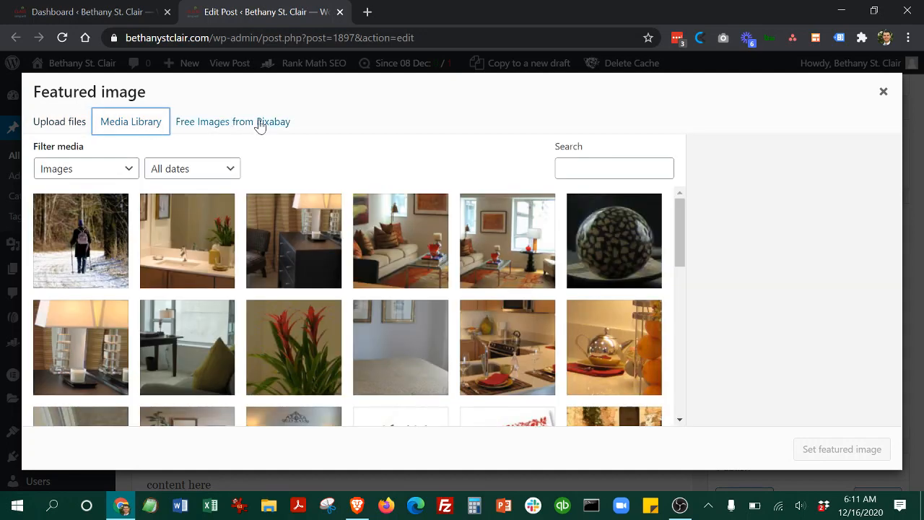
mouse_move(265, 122)
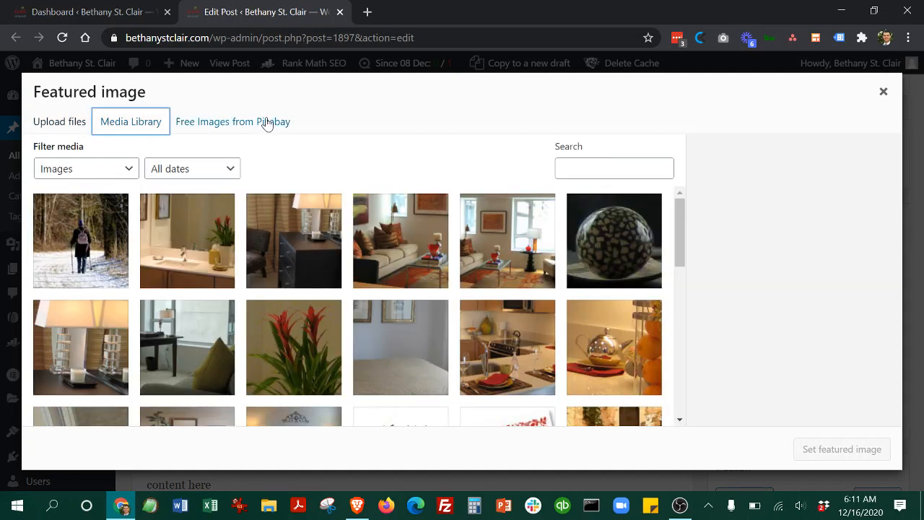
left_click(233, 121)
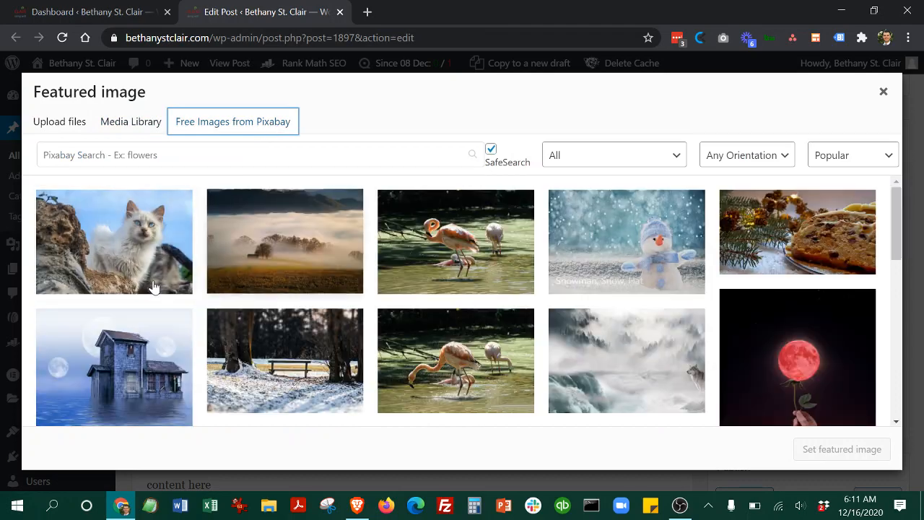
mouse_move(342, 273)
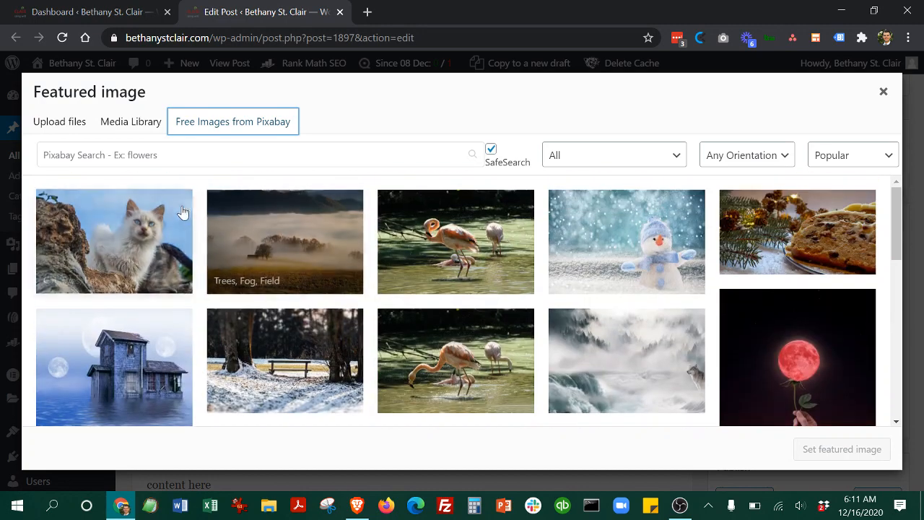
left_click(131, 121)
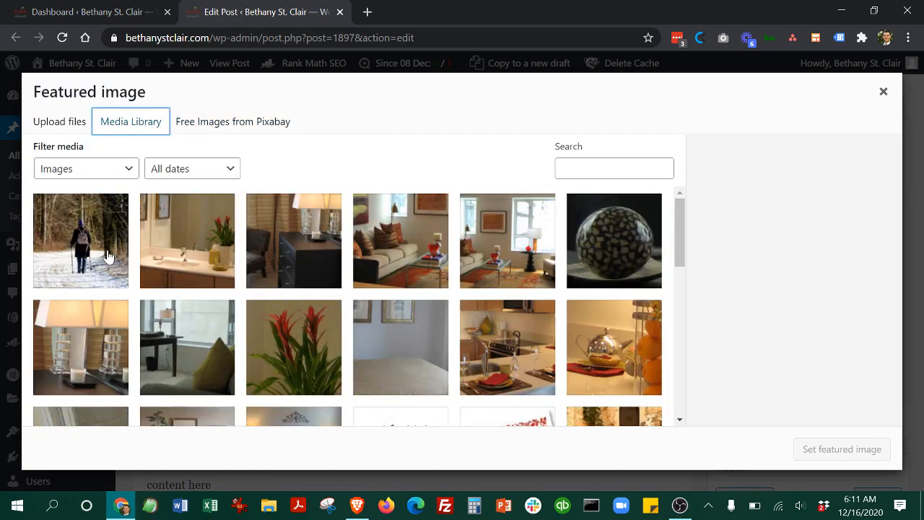
left_click(80, 241)
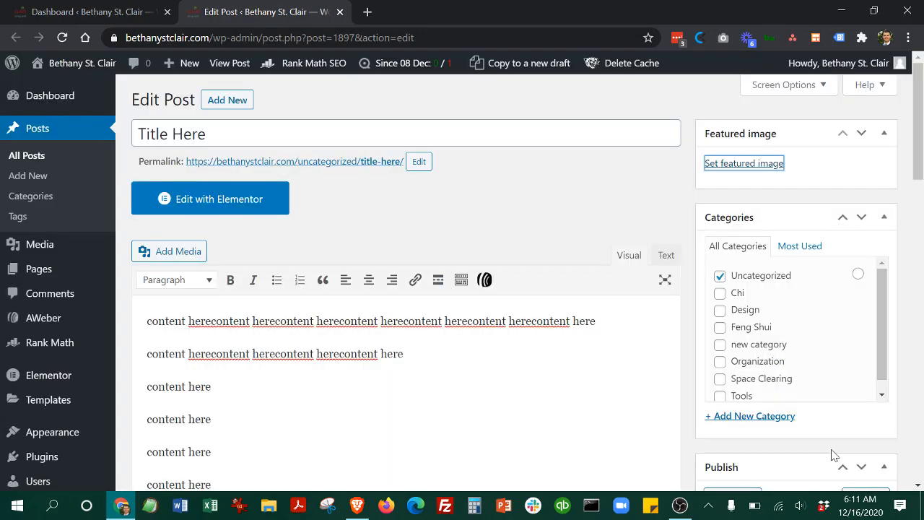
Set the snowy photo as featured image and switch category from Uncategorized to Organization.
left_click(743, 163)
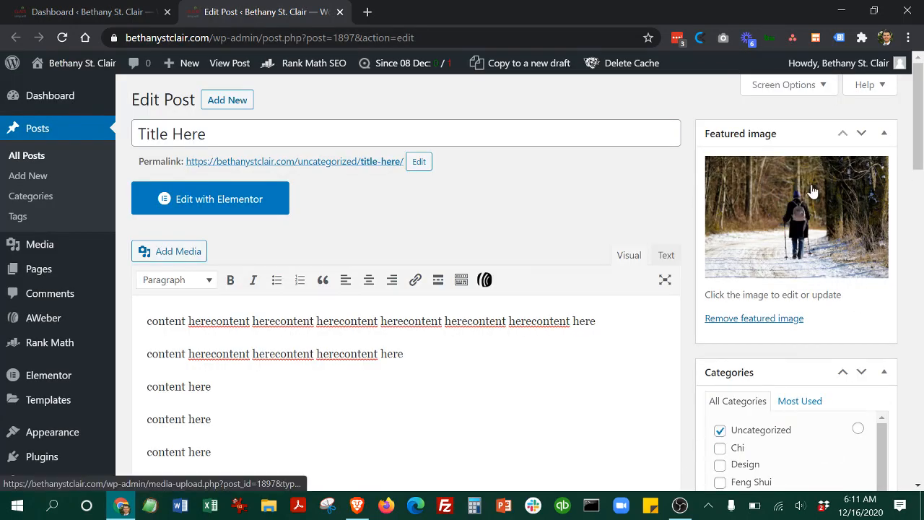
scroll("down", 3)
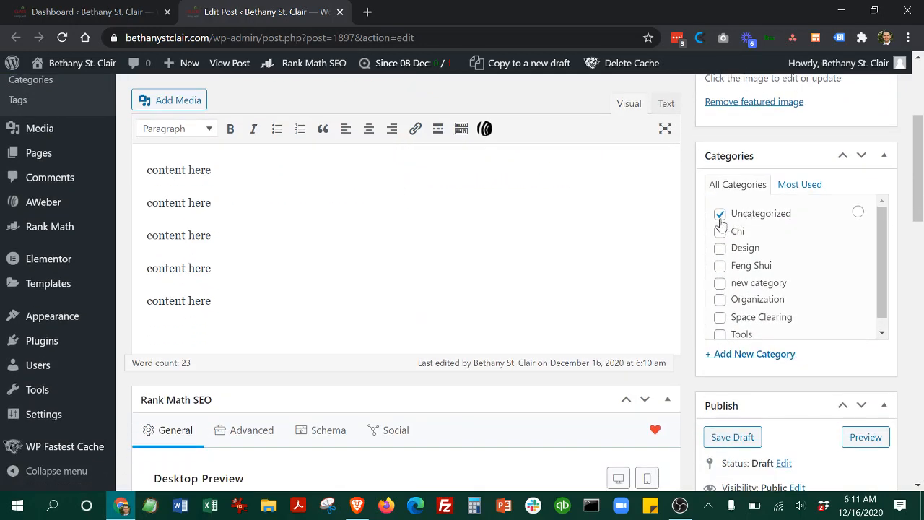
left_click(720, 214)
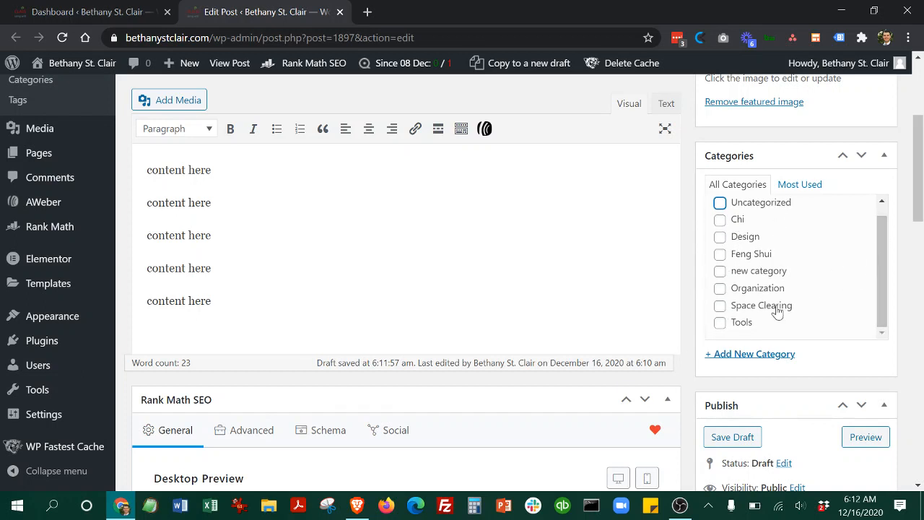
mouse_move(697, 276)
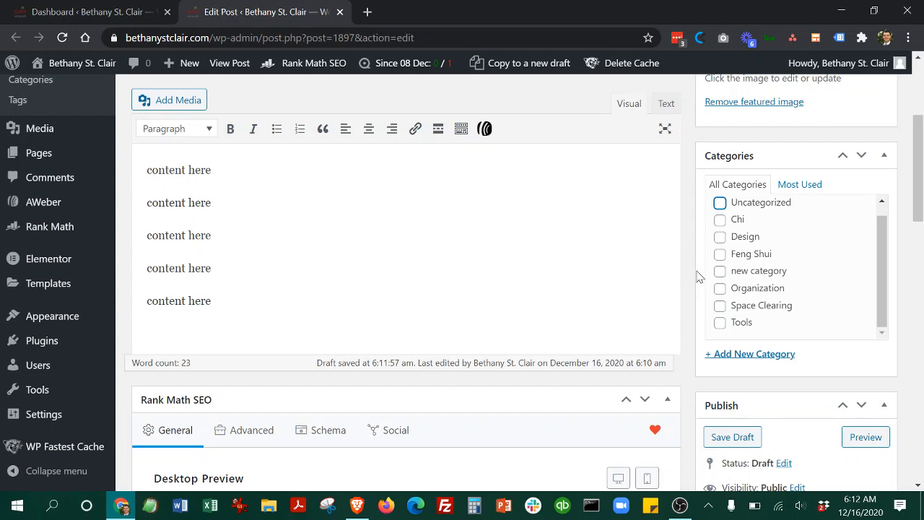
left_click(720, 288)
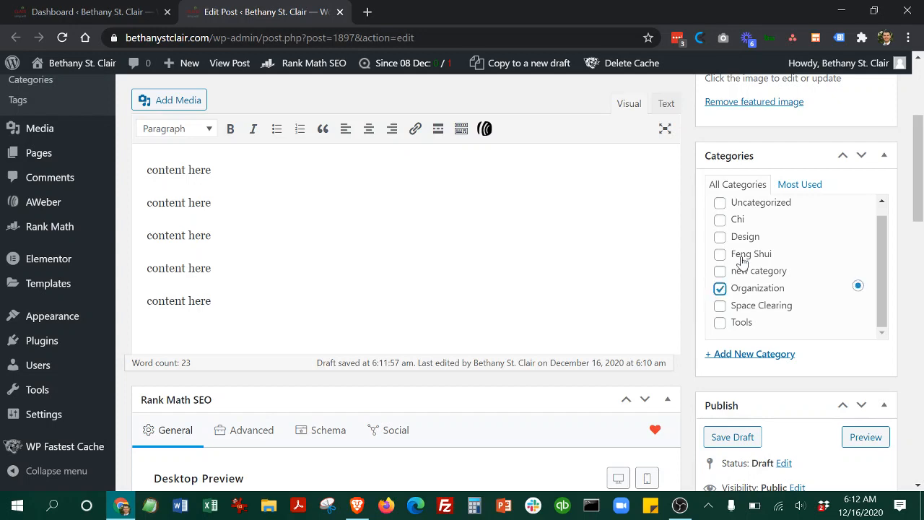
Enter the Rank Math snippet description 'write the description you want the search engines to show'.
scroll("down", 3)
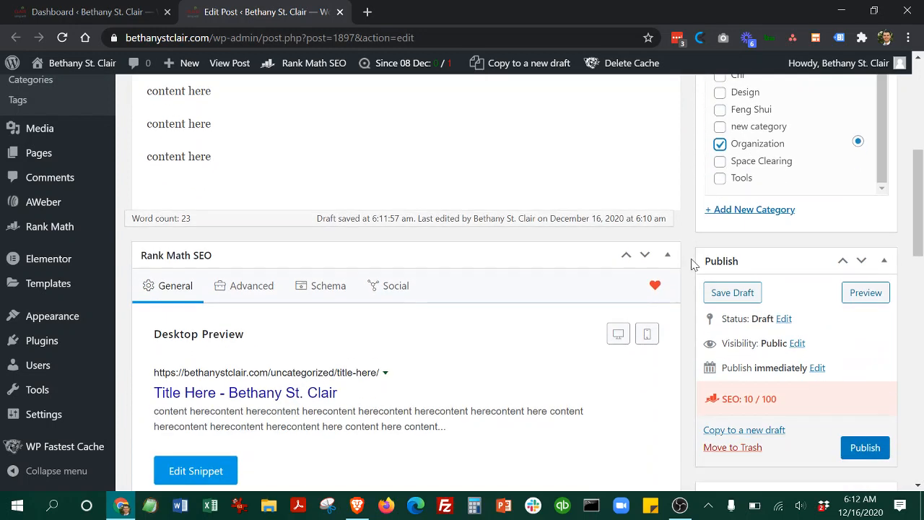
scroll("down", 3)
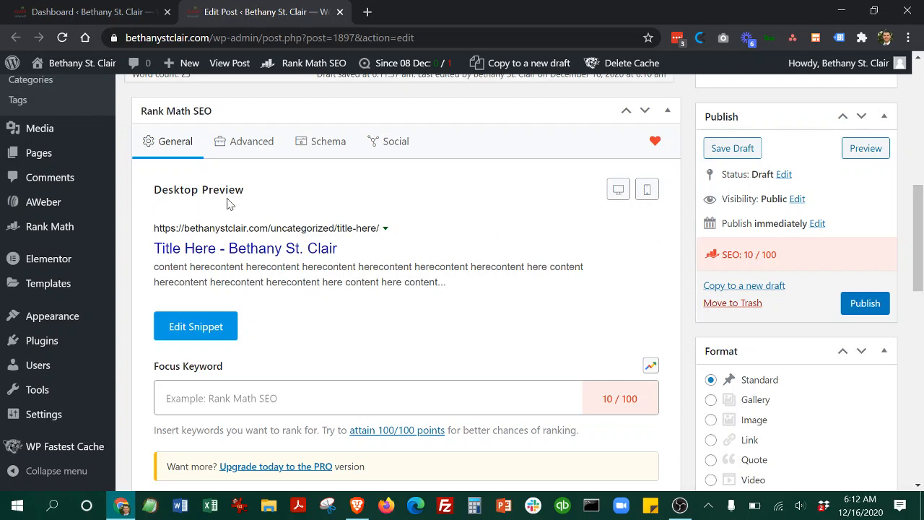
left_click(196, 325)
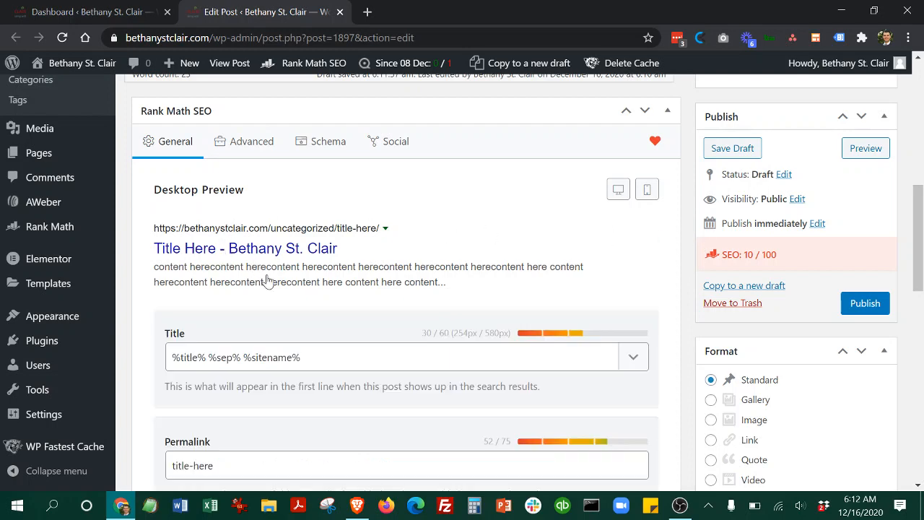
scroll("down", 3)
type("t")
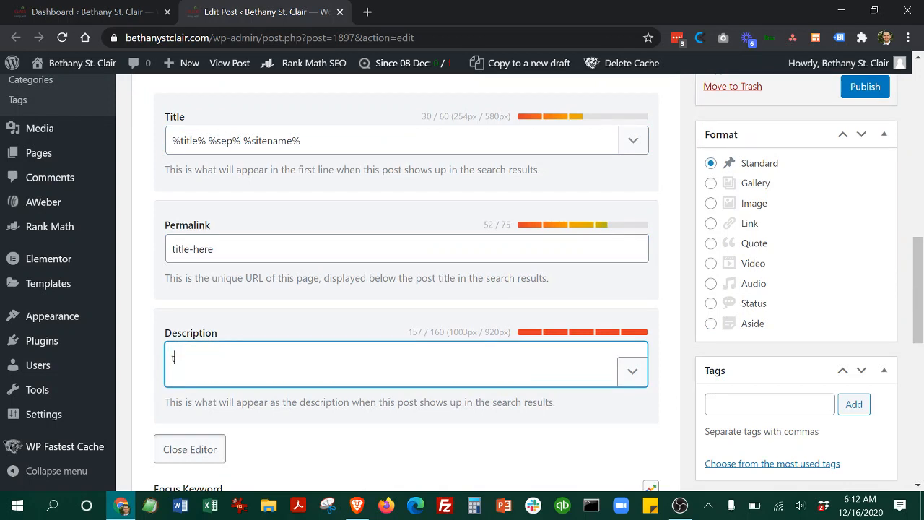
type("write the des")
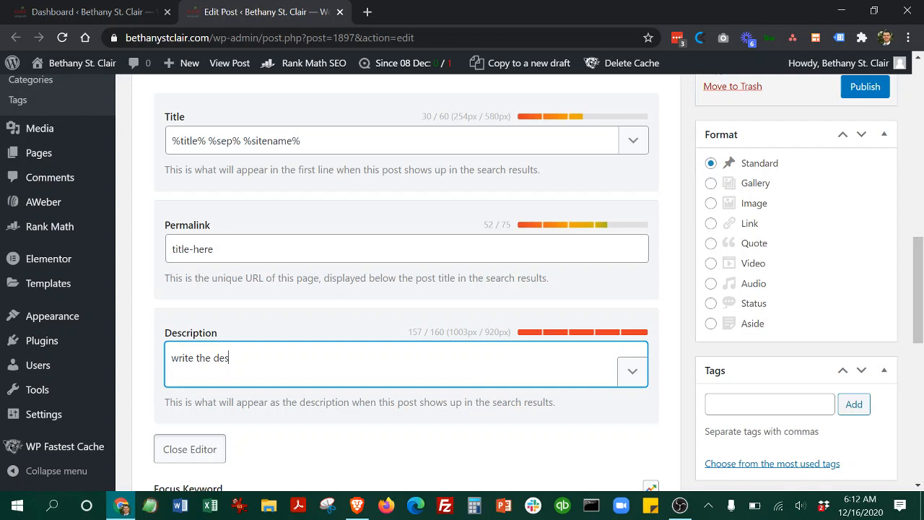
type("cription you want")
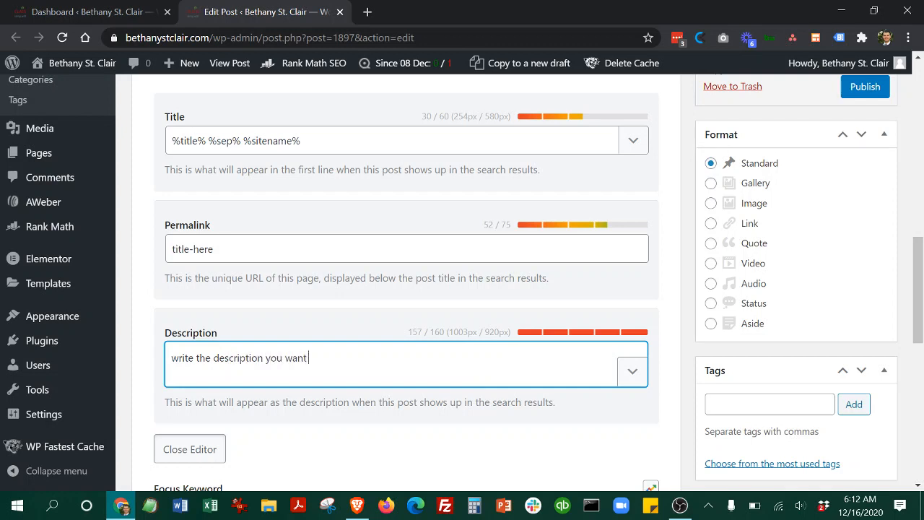
type("the search en")
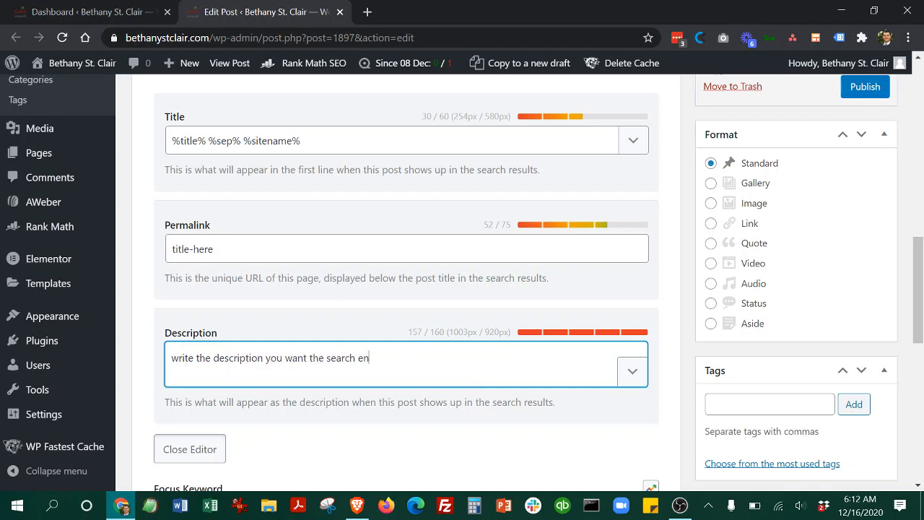
type("gines")
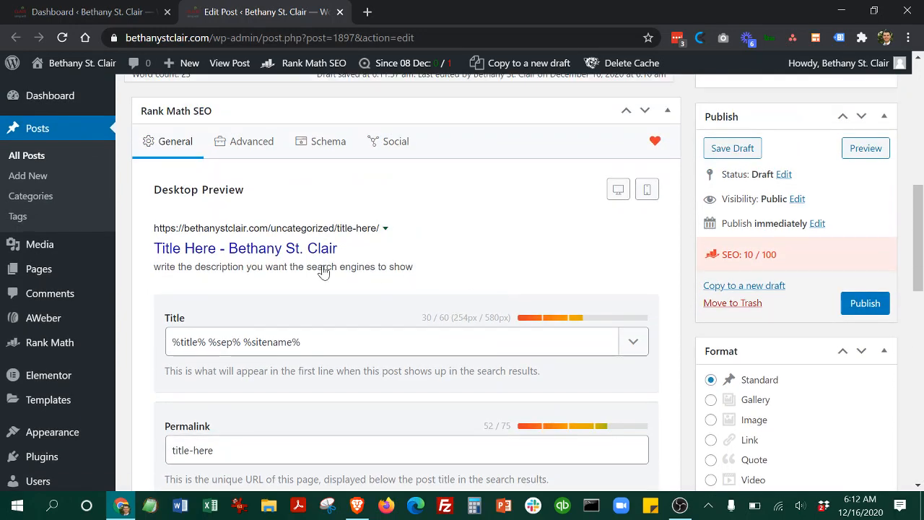
Publish the 'Title Here' post from the Publish box.
scroll("down", 3)
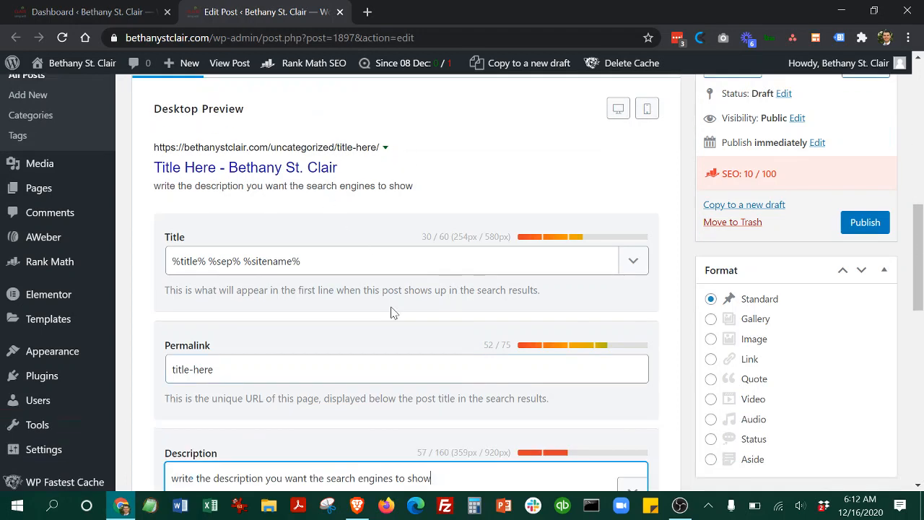
scroll("down", 3)
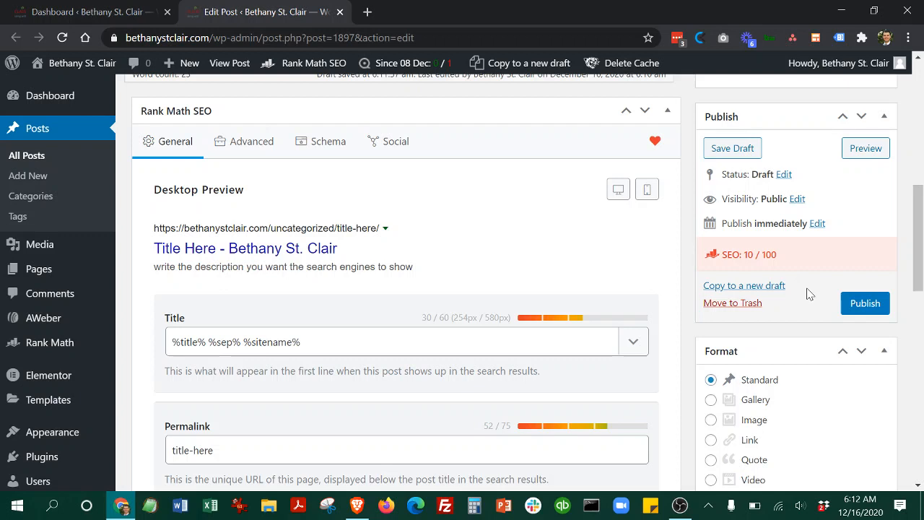
left_click(865, 302)
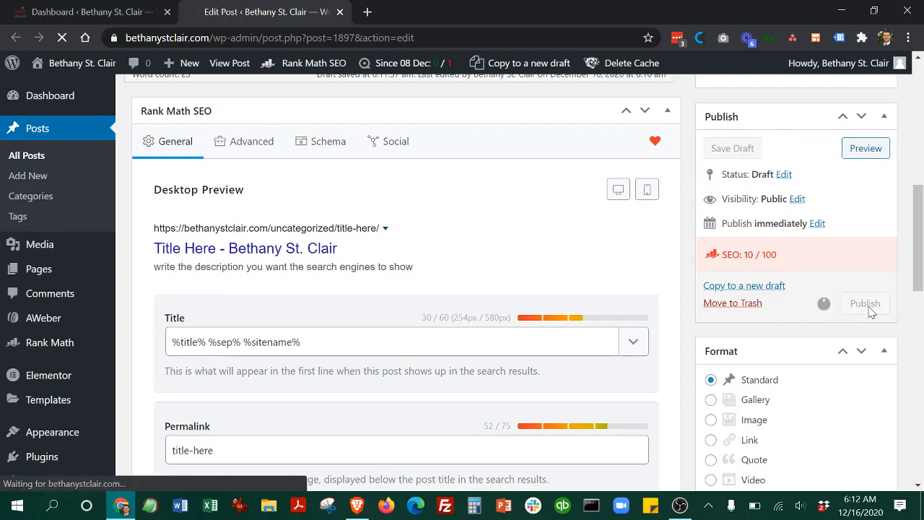
left_click(865, 303)
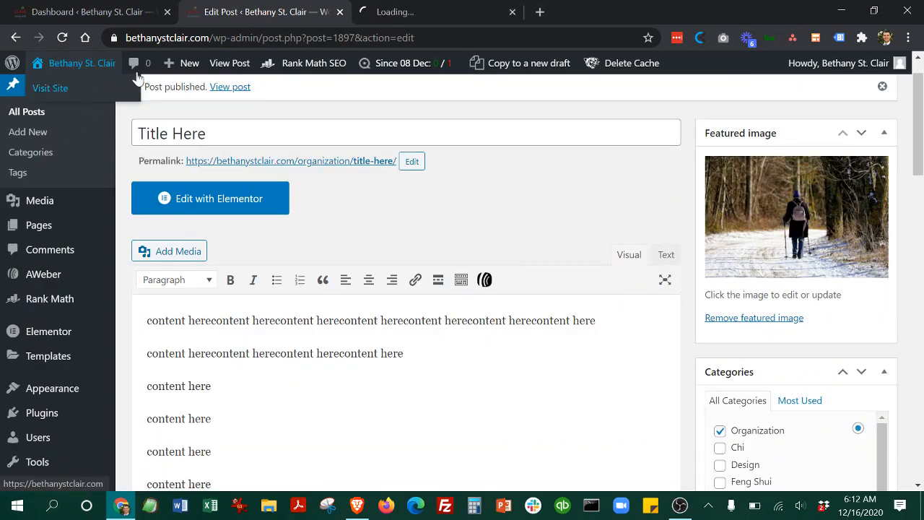
View the new post on the live site's BLOG page, then return to the editor.
left_click(433, 11)
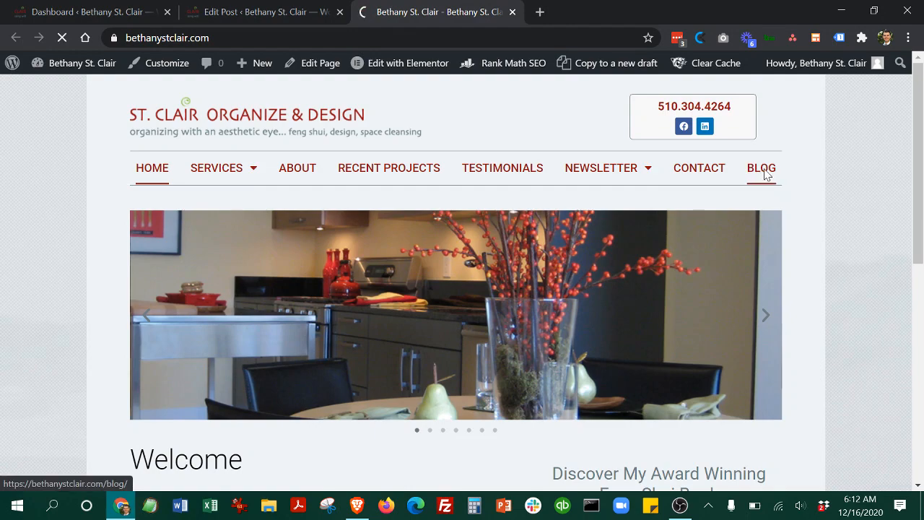
left_click(761, 168)
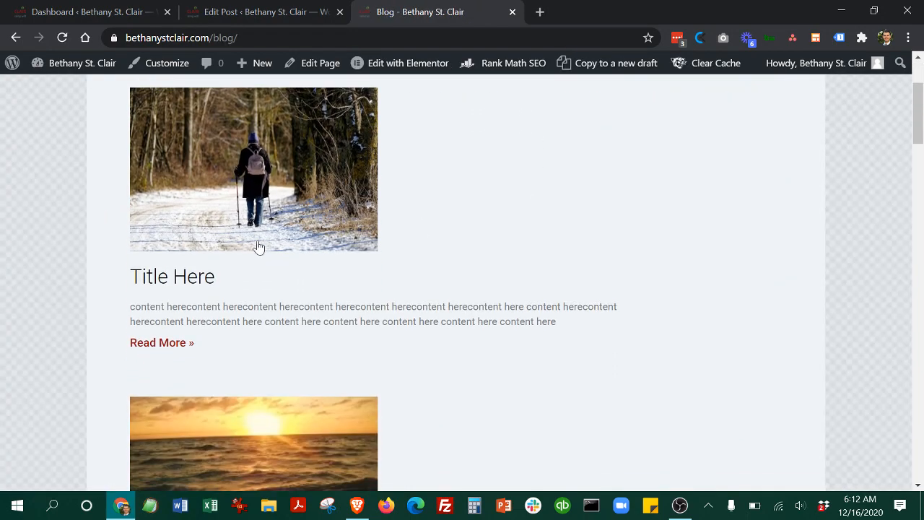
mouse_move(469, 6)
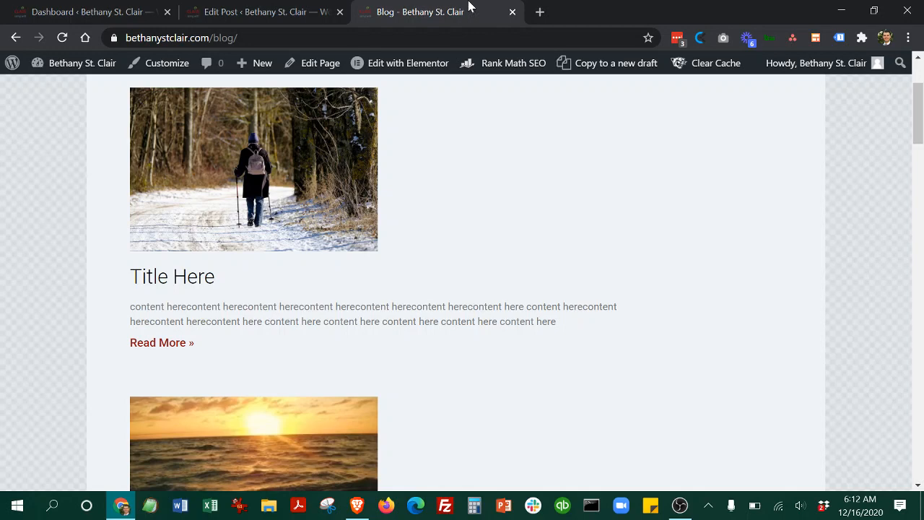
left_click(264, 11)
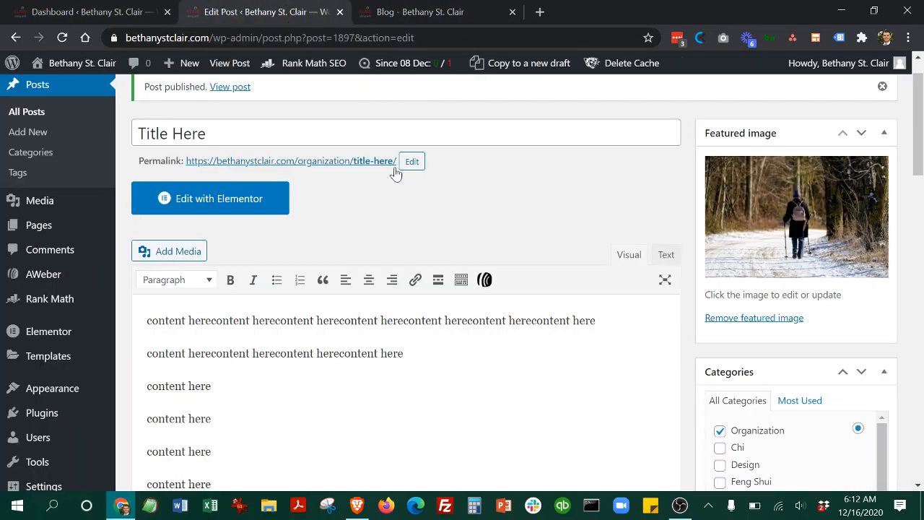
mouse_move(406, 237)
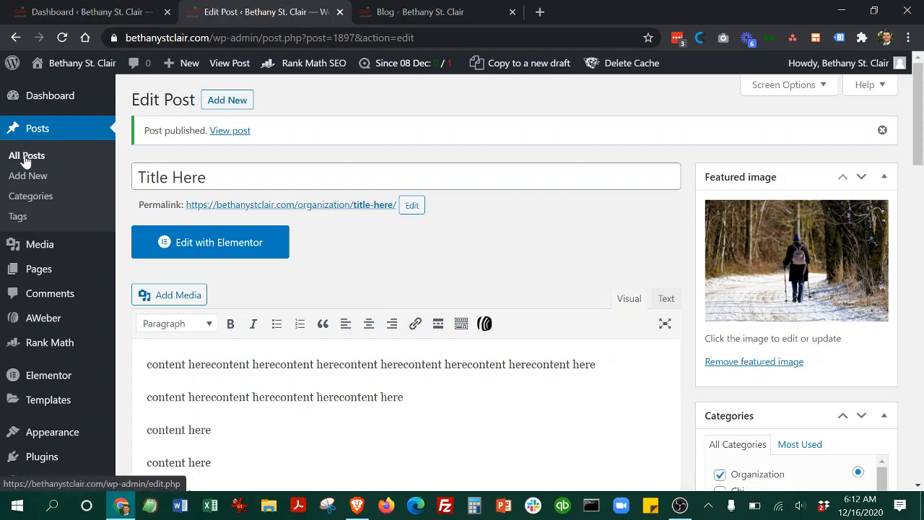
From All Posts, select 'Title Here' and move it to the trash.
left_click(25, 155)
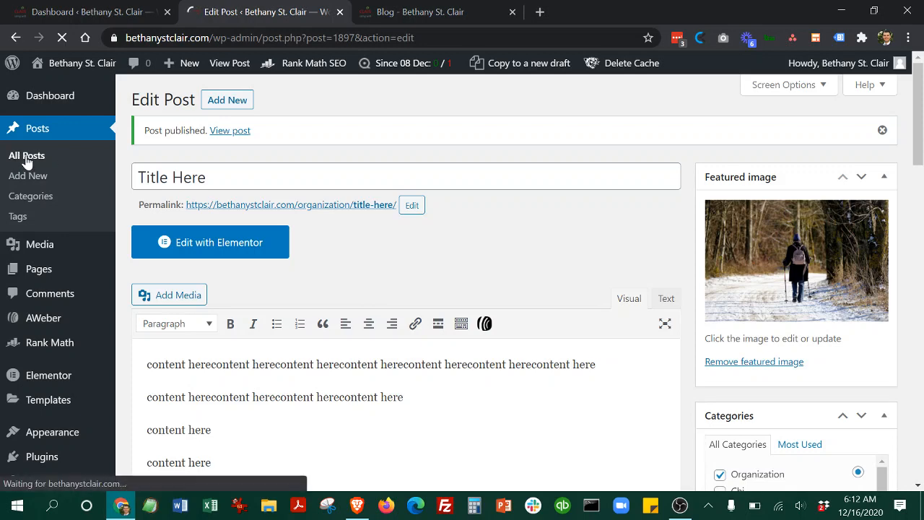
left_click(27, 155)
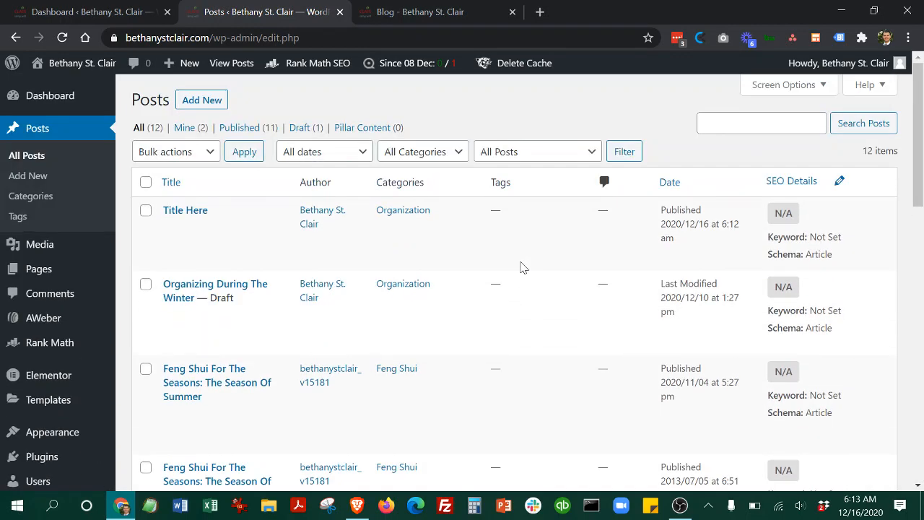
mouse_move(185, 210)
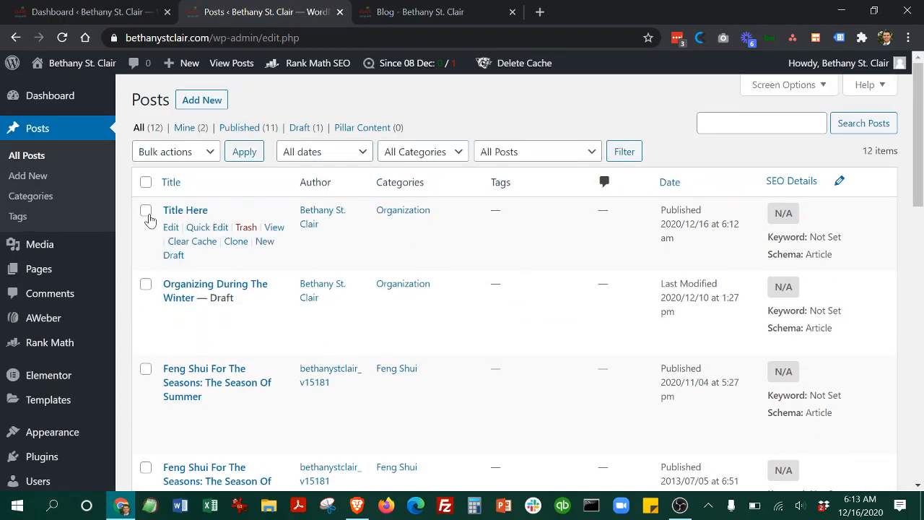
left_click(146, 210)
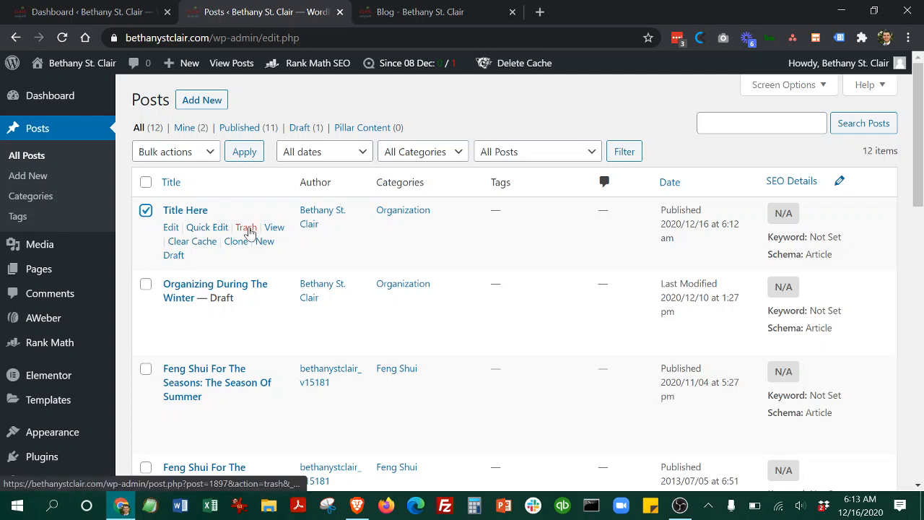
left_click(246, 227)
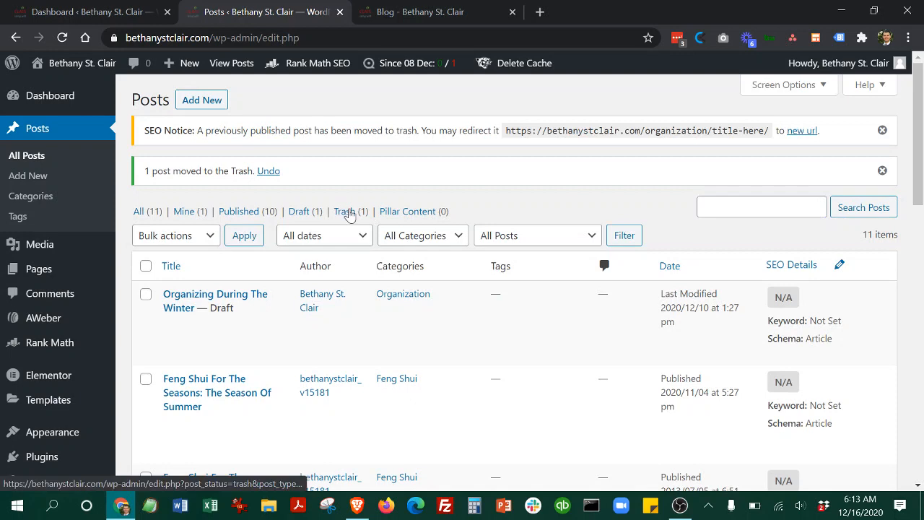
Permanently delete 'Title Here' from the Trash view and return to the dashboard.
left_click(345, 211)
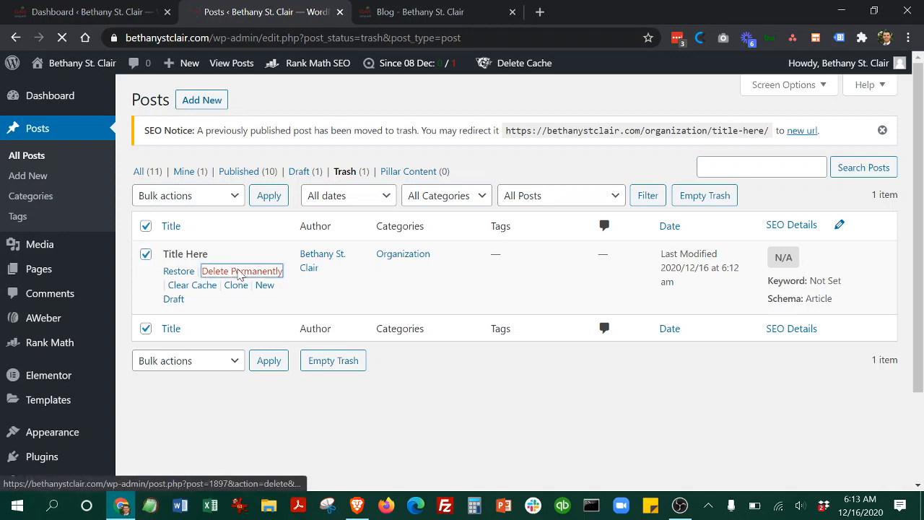
left_click(242, 271)
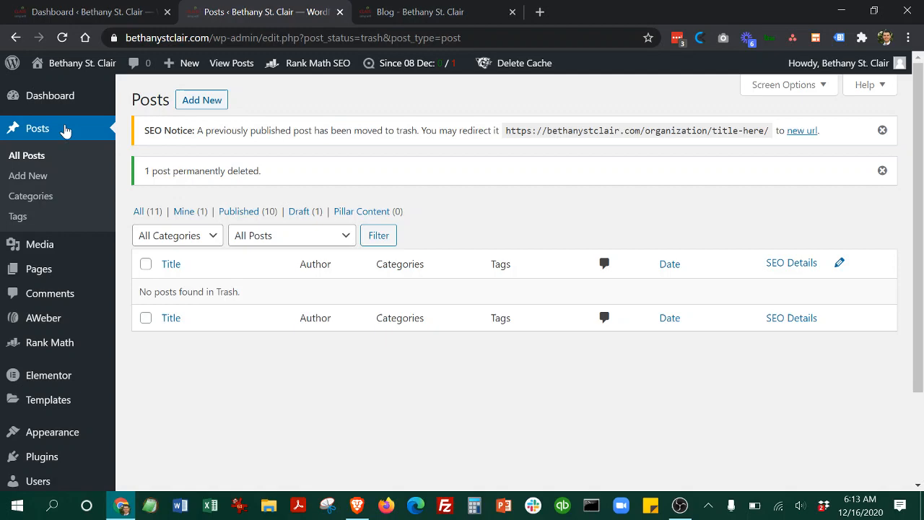
left_click(49, 94)
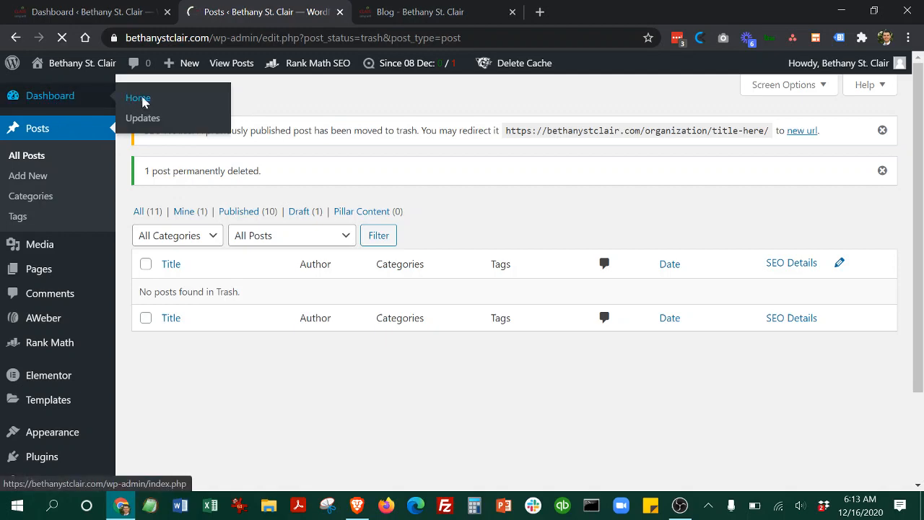
Go to Dashboard Home and close the SEO notice about the trashed post.
left_click(137, 97)
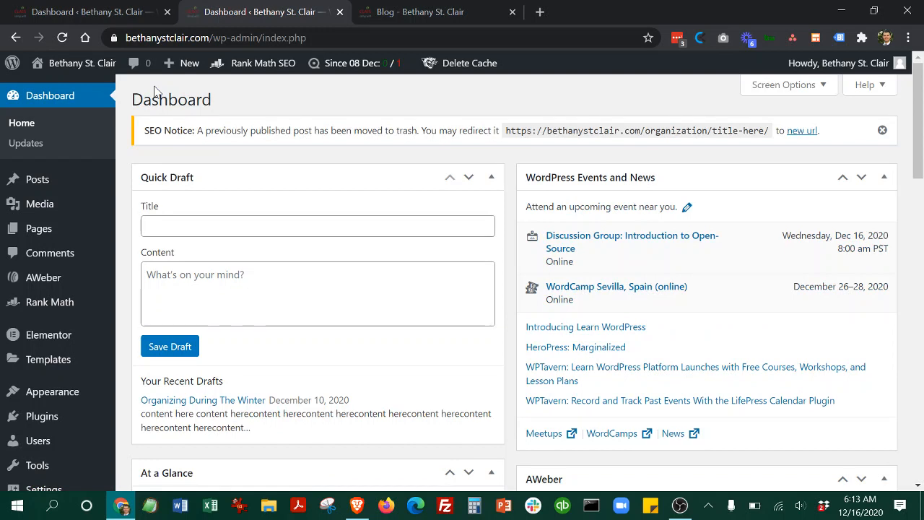
left_click(882, 130)
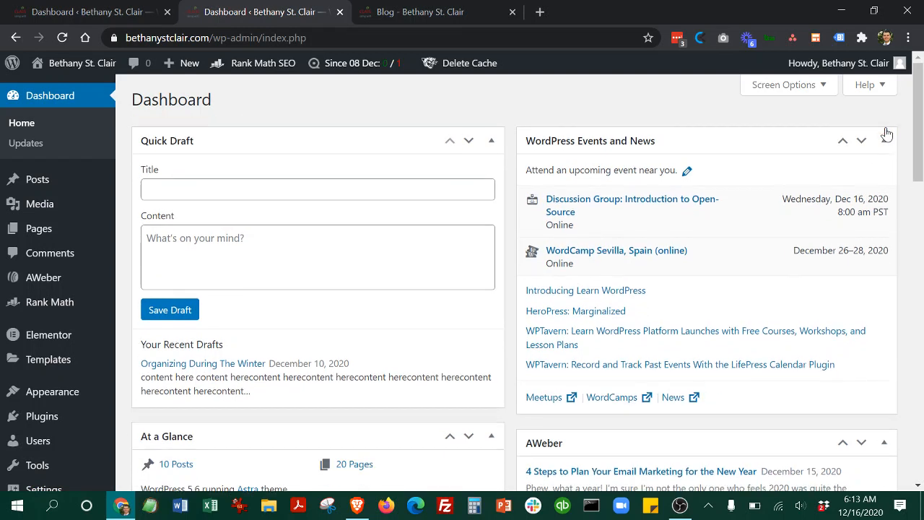
scroll("down", 3)
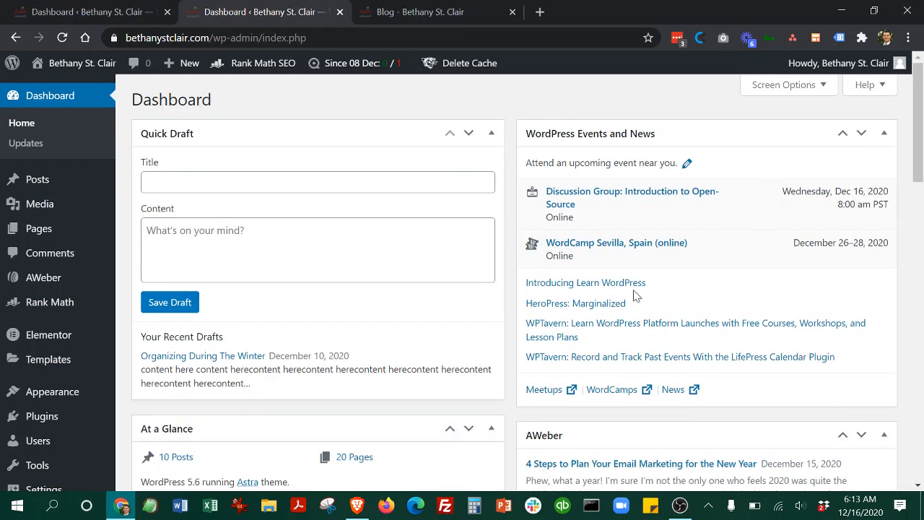